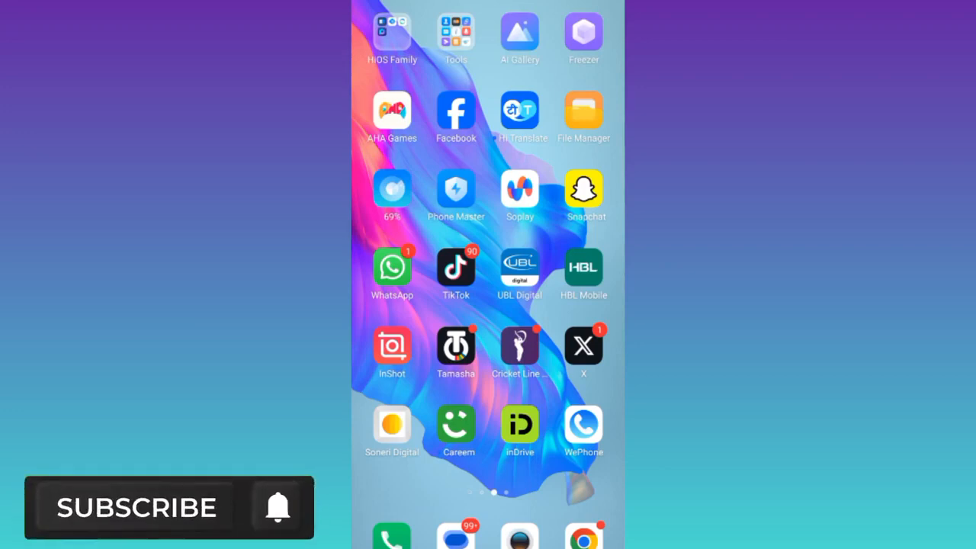
Launch WhatsApp from the home screen and open Abdlu's chat with the unread photo.
click(136, 507)
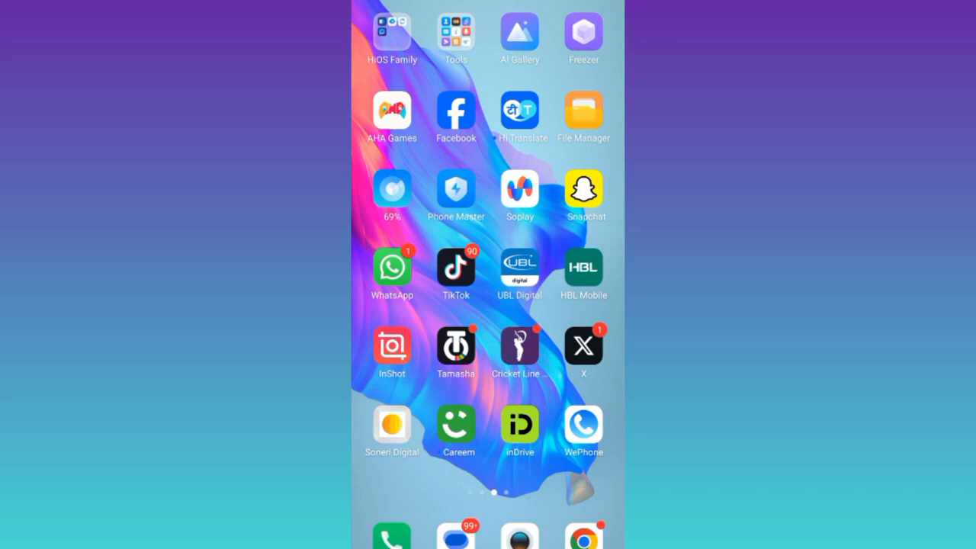
click(392, 267)
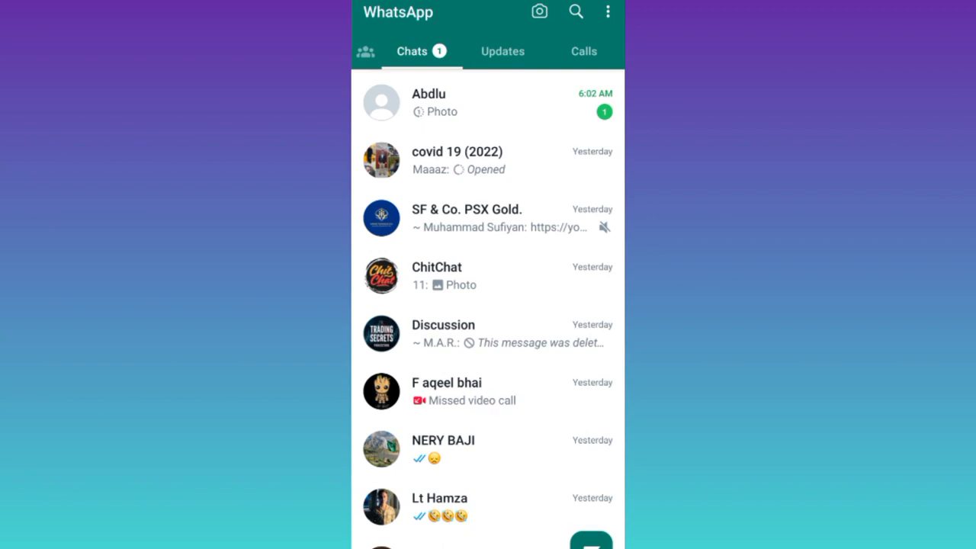
click(428, 102)
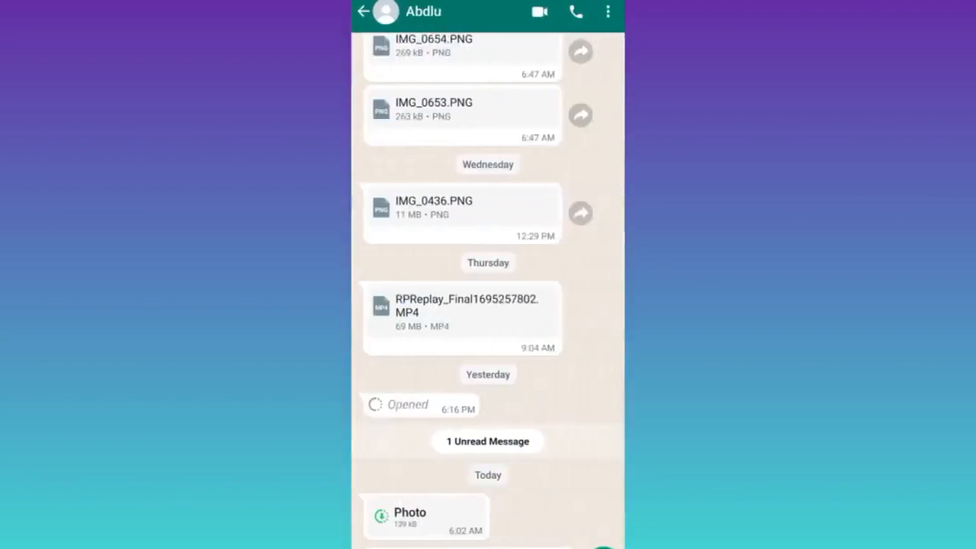